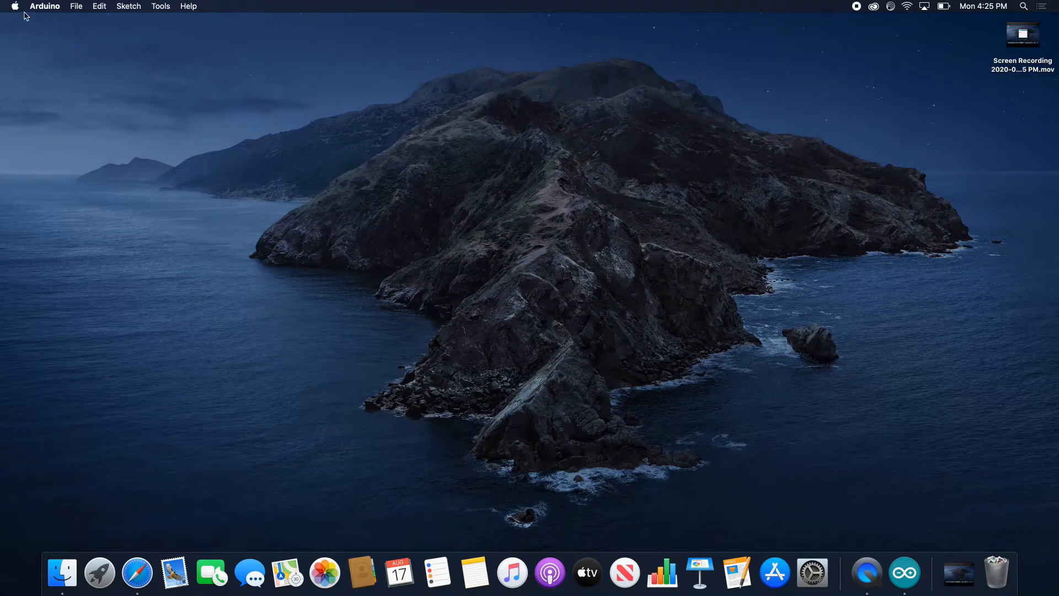
# Open the Apple menu in the macOS menu bar.
pyautogui.click(13, 6)
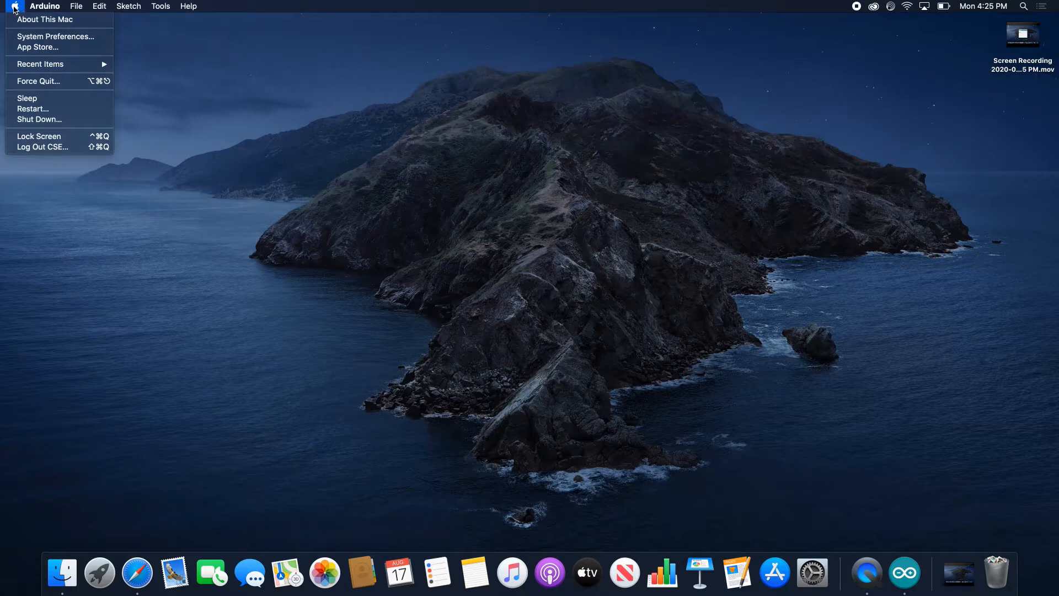
pyautogui.moveTo(19, 19)
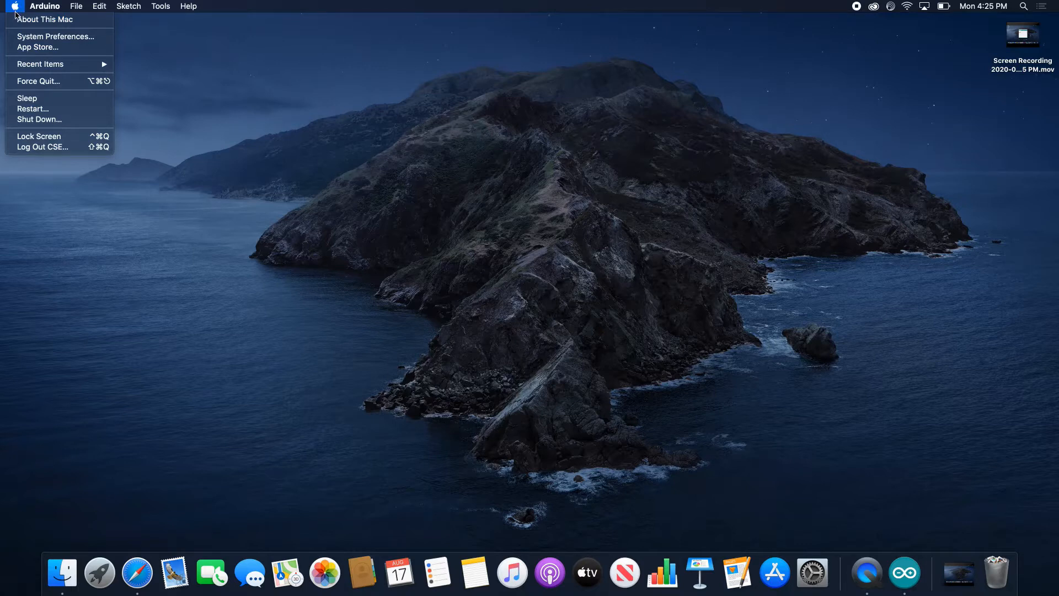
pyautogui.moveTo(45, 18)
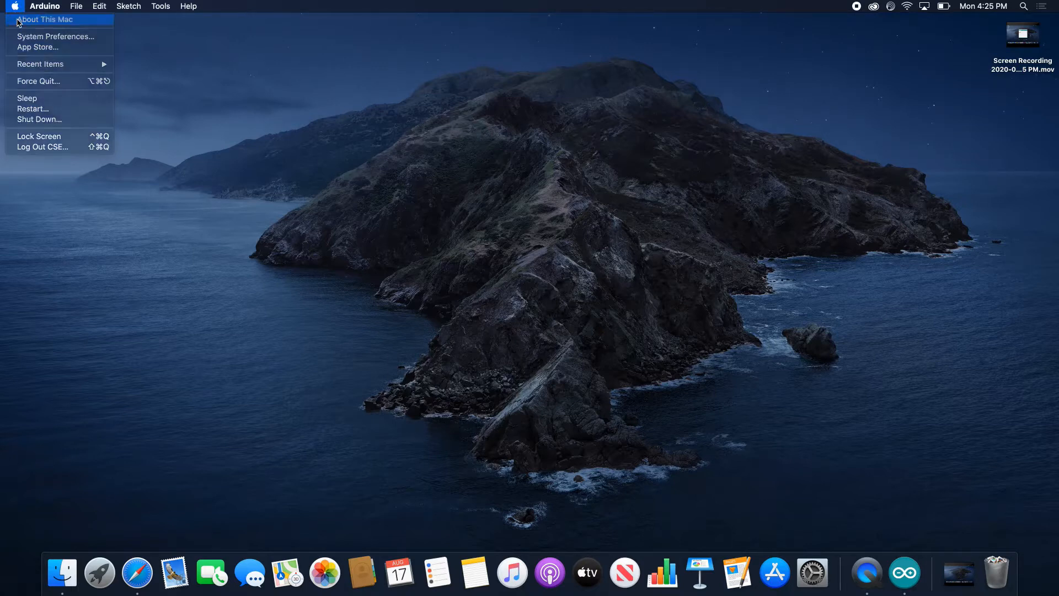
# Check About This Mac for the macOS Catalina 10.15.5 version, then close it.
pyautogui.click(45, 19)
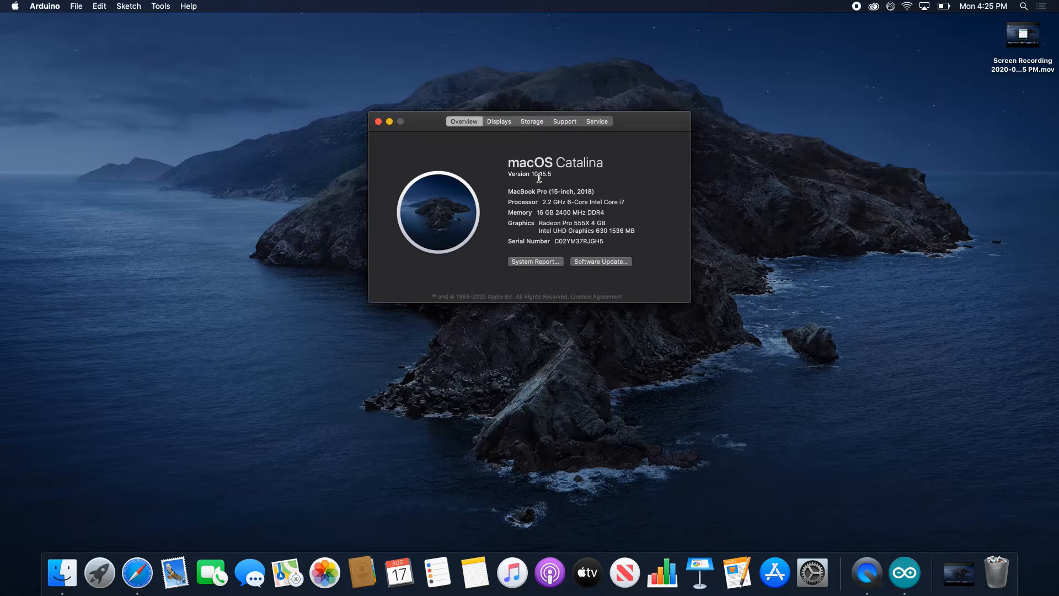
pyautogui.moveTo(545, 181)
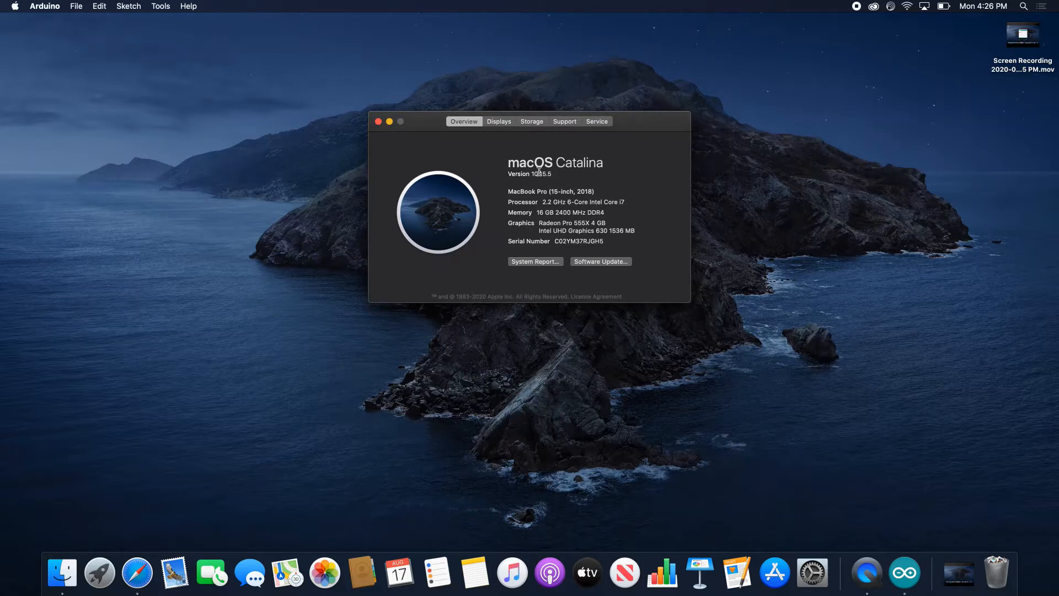
pyautogui.moveTo(390, 126)
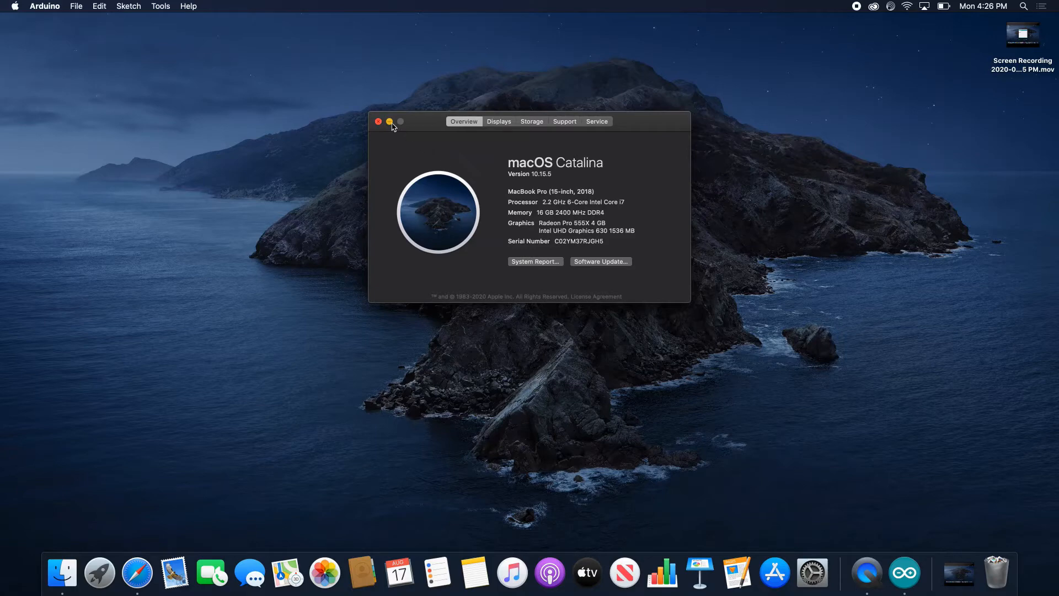
pyautogui.click(379, 122)
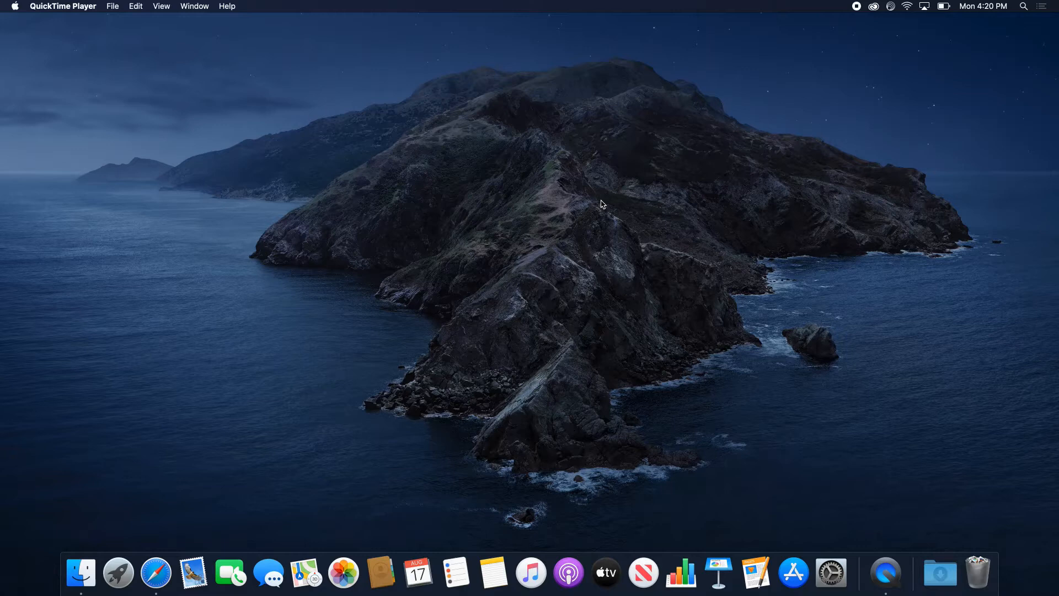
pyautogui.moveTo(306, 421)
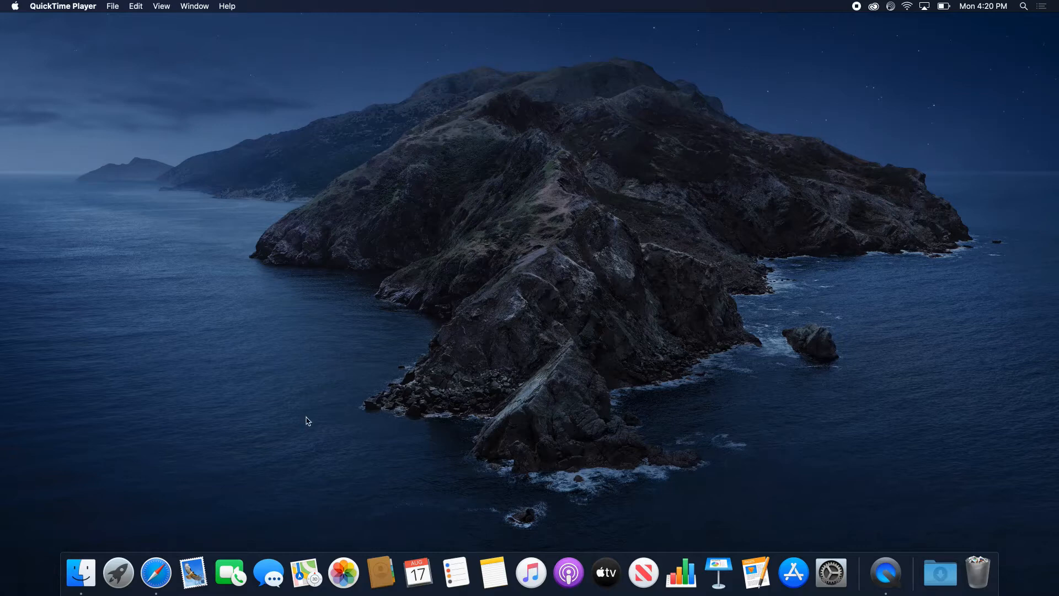
# Launch Safari from the Dock to reach the arduino.cc home page.
pyautogui.click(156, 572)
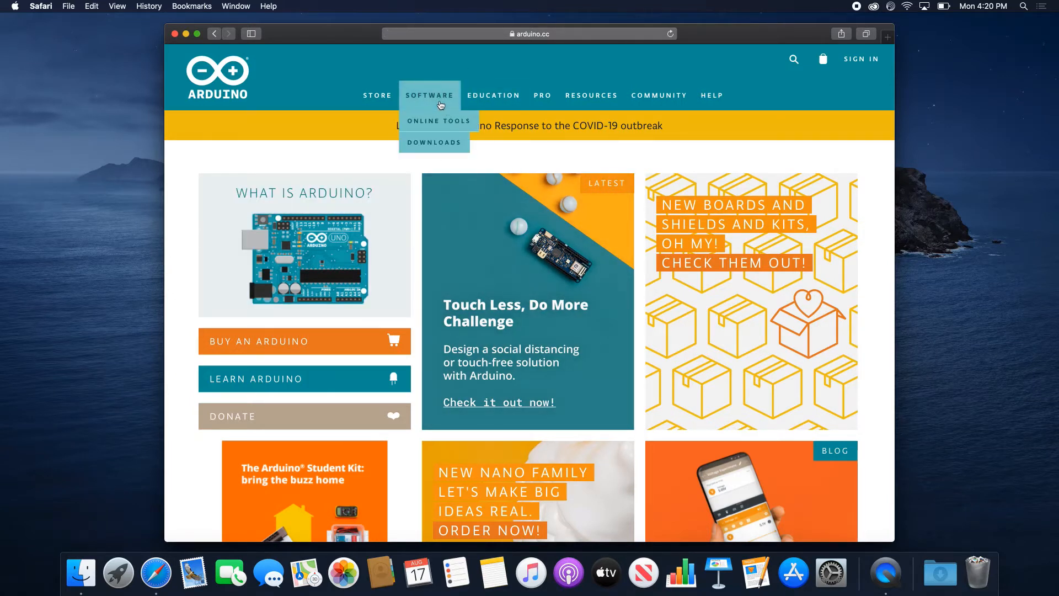
pyautogui.moveTo(424, 108)
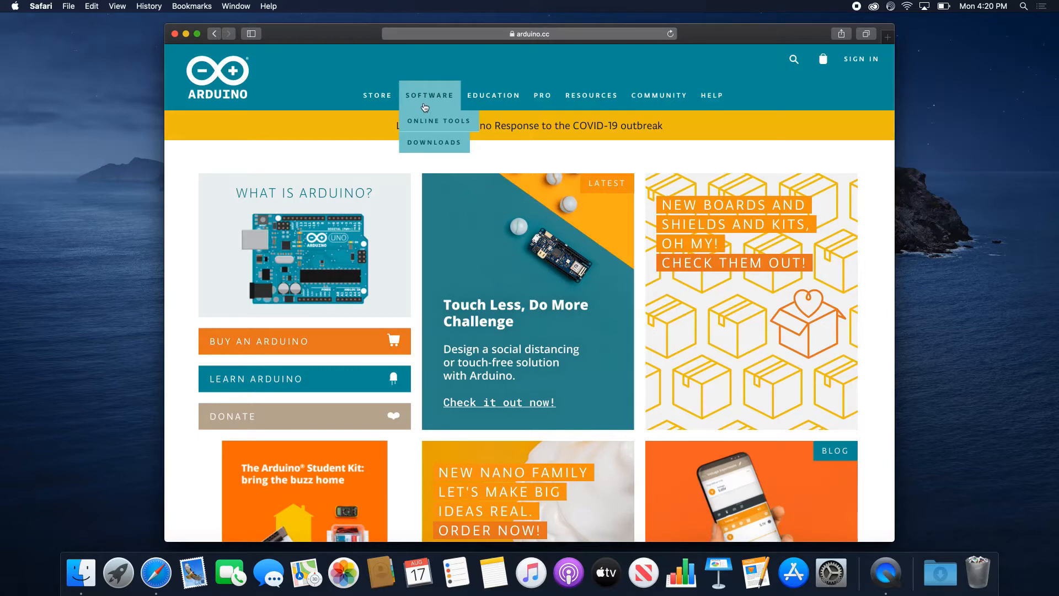
pyautogui.moveTo(415, 142)
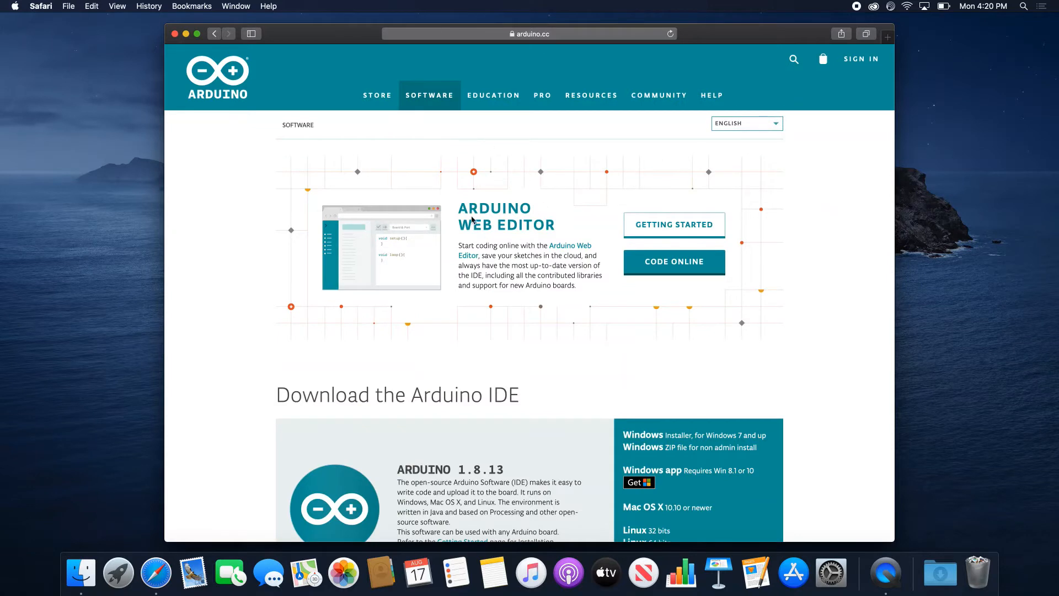
# Choose the Mac OS X 10.10 or newer download of Arduino 1.8.13.
pyautogui.scroll(-3)
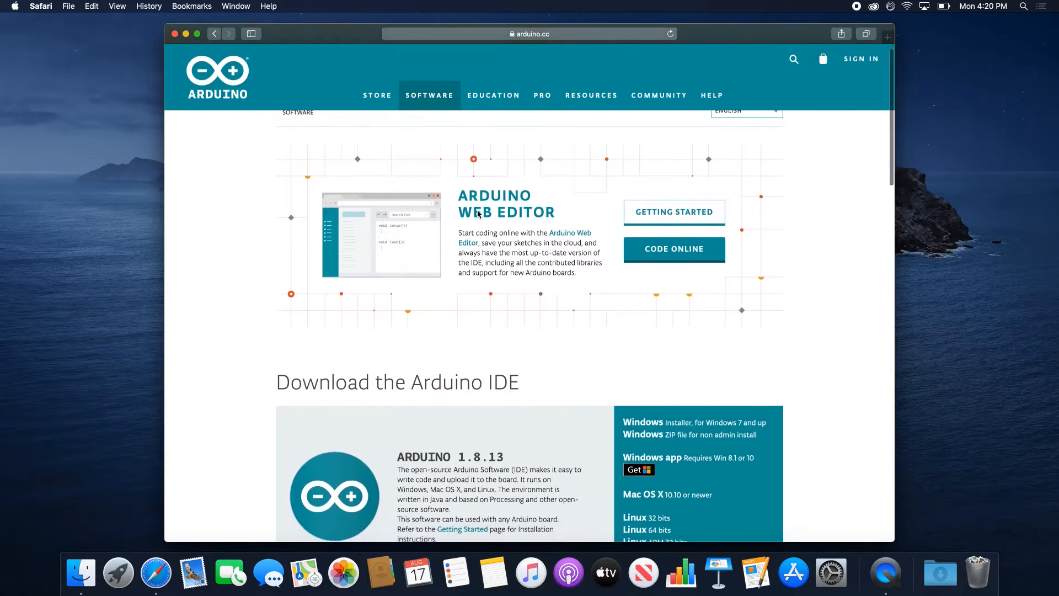
pyautogui.moveTo(490, 388)
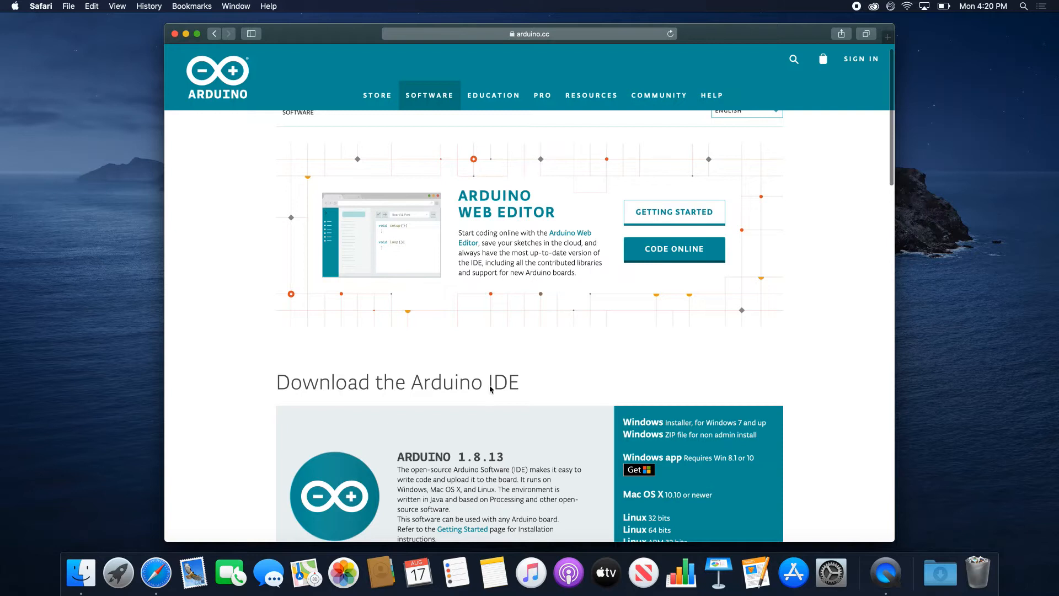
pyautogui.scroll(-3)
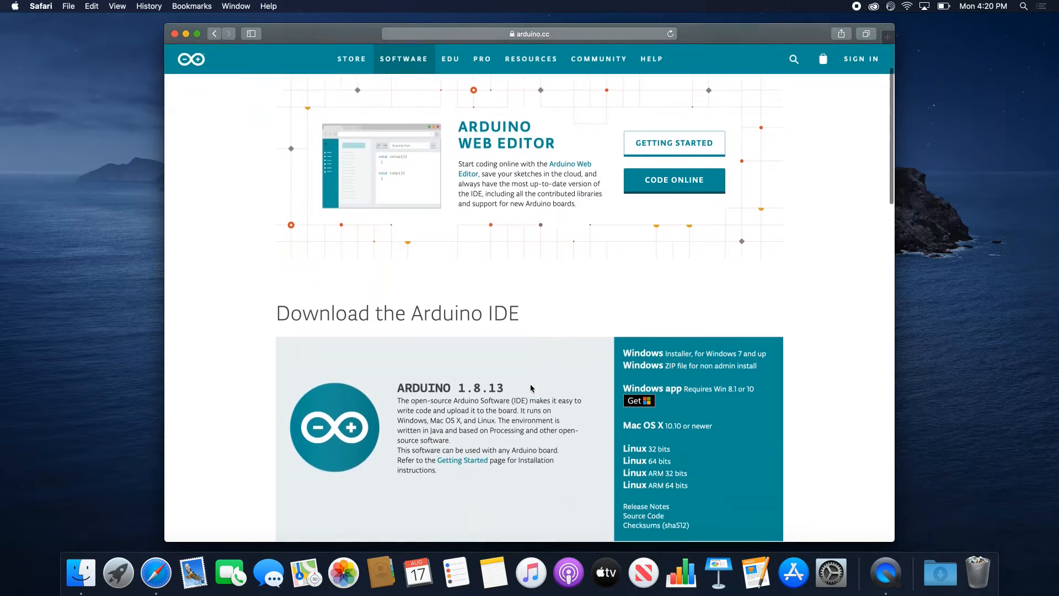
pyautogui.scroll(-3)
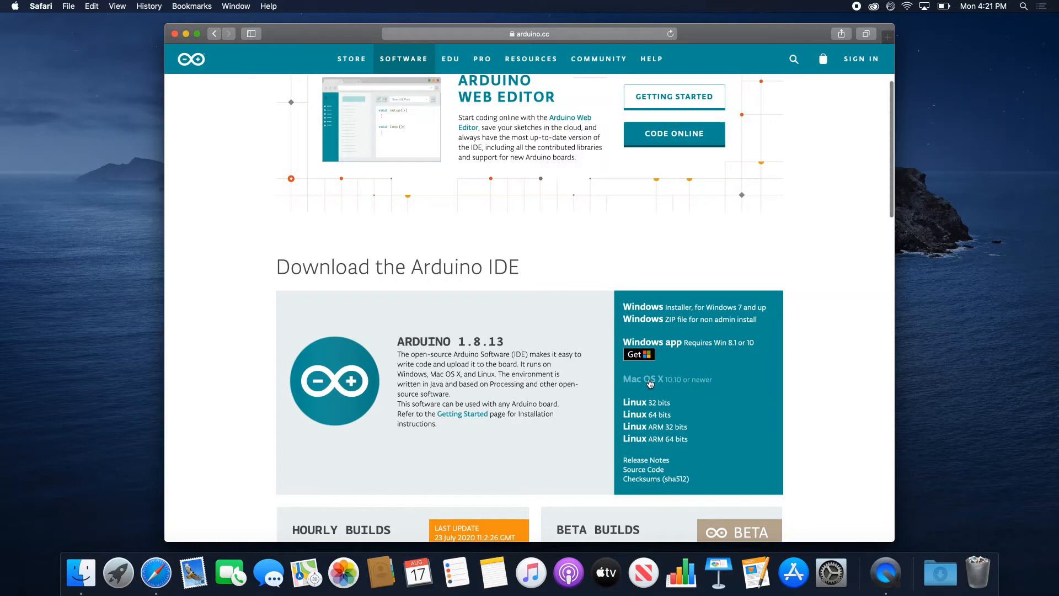
pyautogui.click(642, 379)
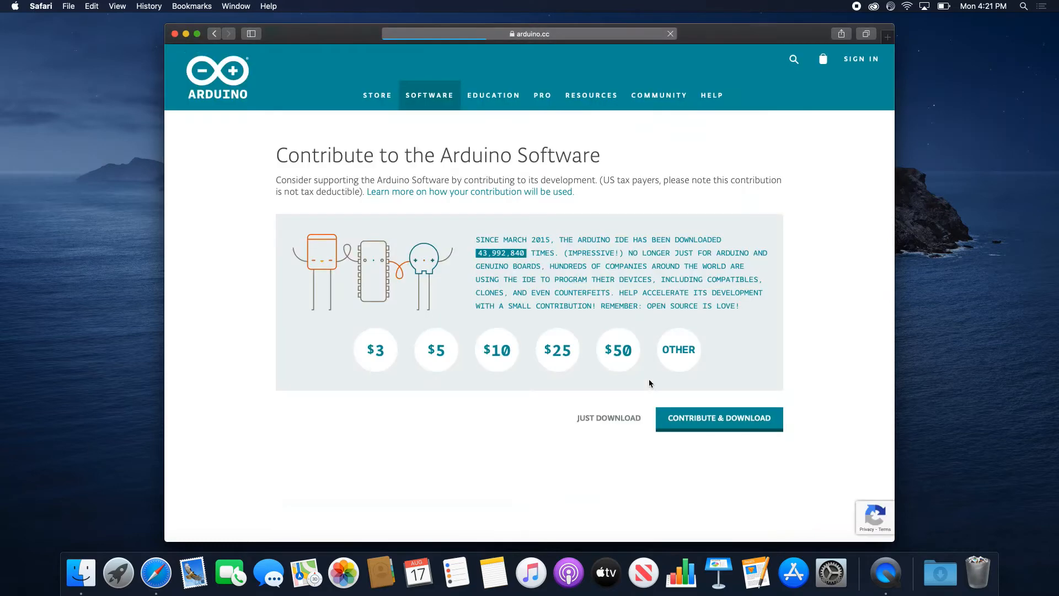
pyautogui.moveTo(672, 338)
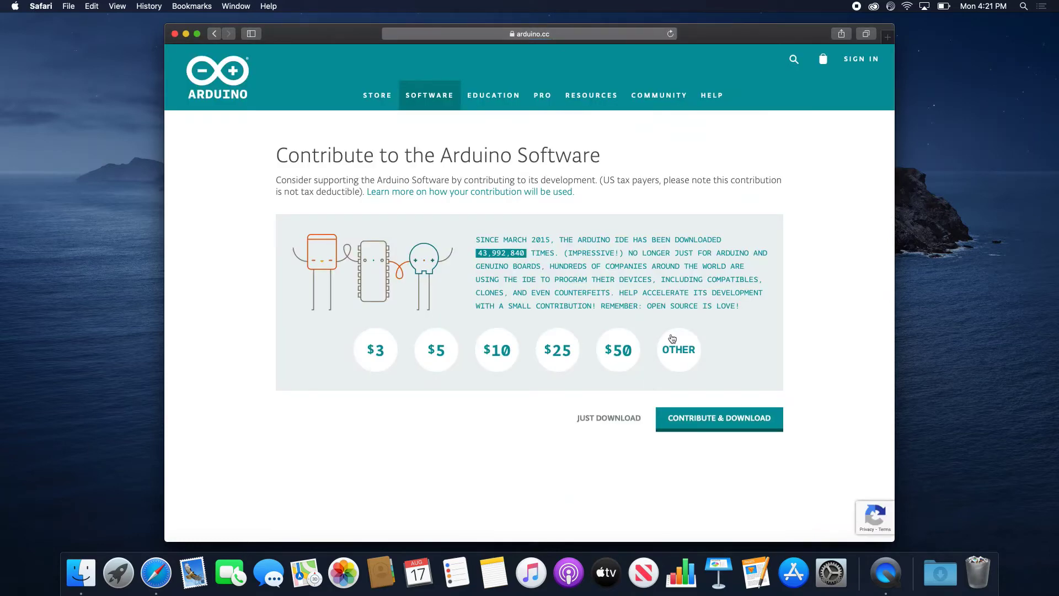
pyautogui.moveTo(562, 410)
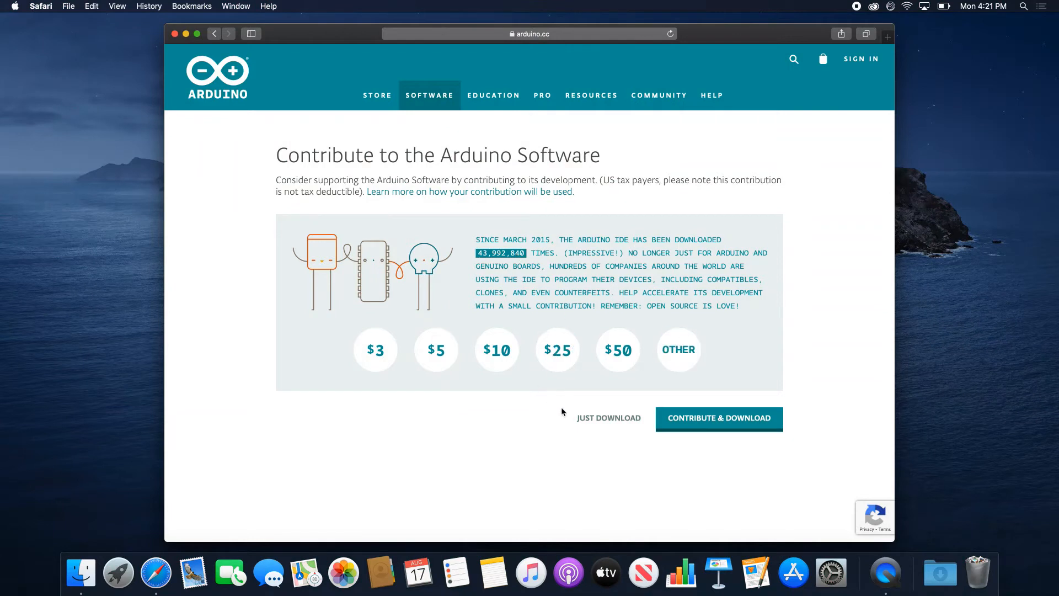
pyautogui.moveTo(592, 418)
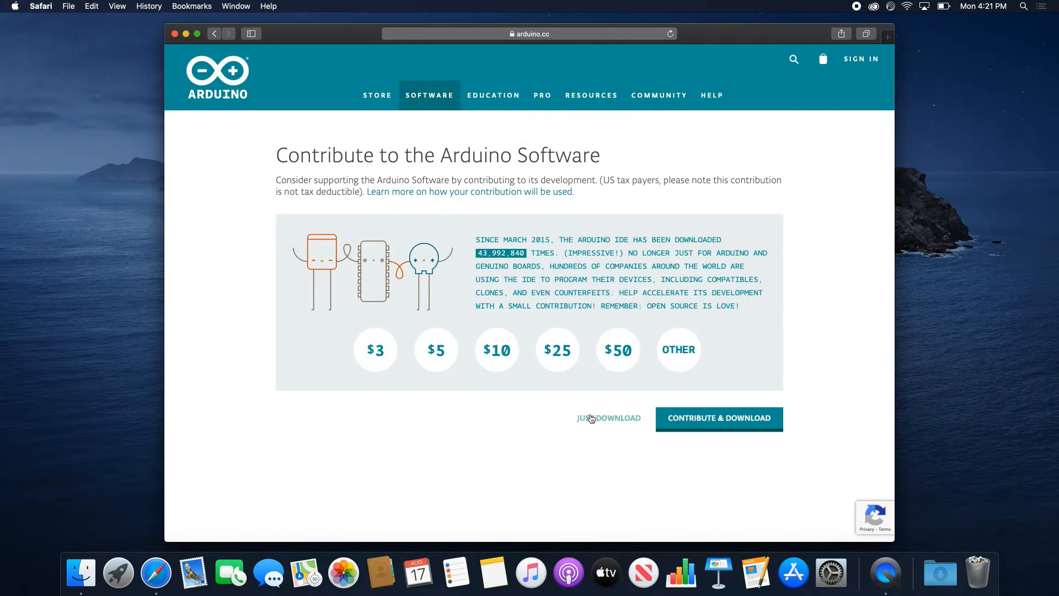
pyautogui.moveTo(607, 421)
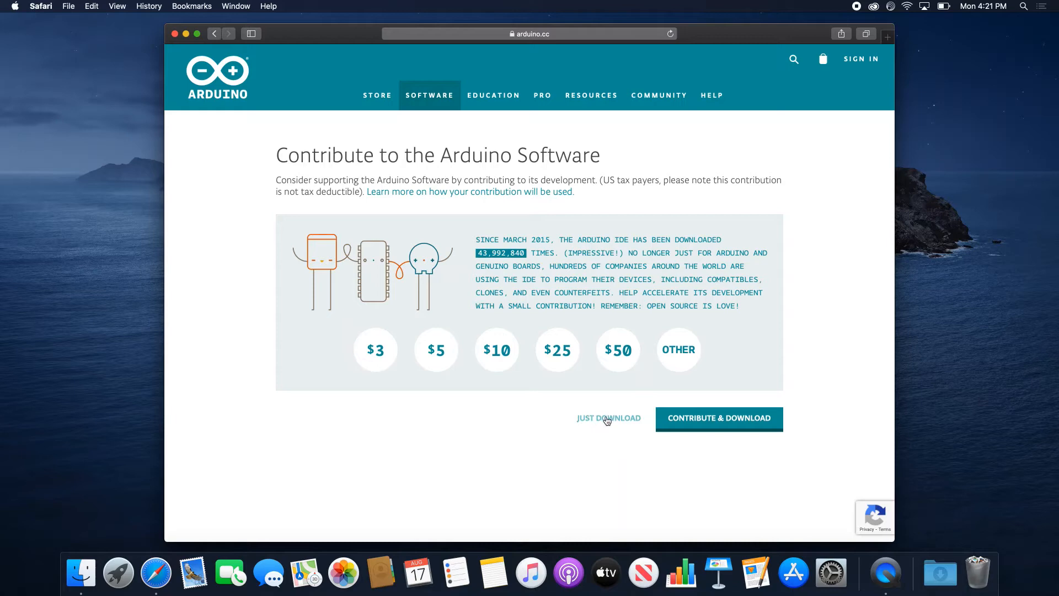
# Choose Just Download to get Arduino without contributing.
pyautogui.click(608, 418)
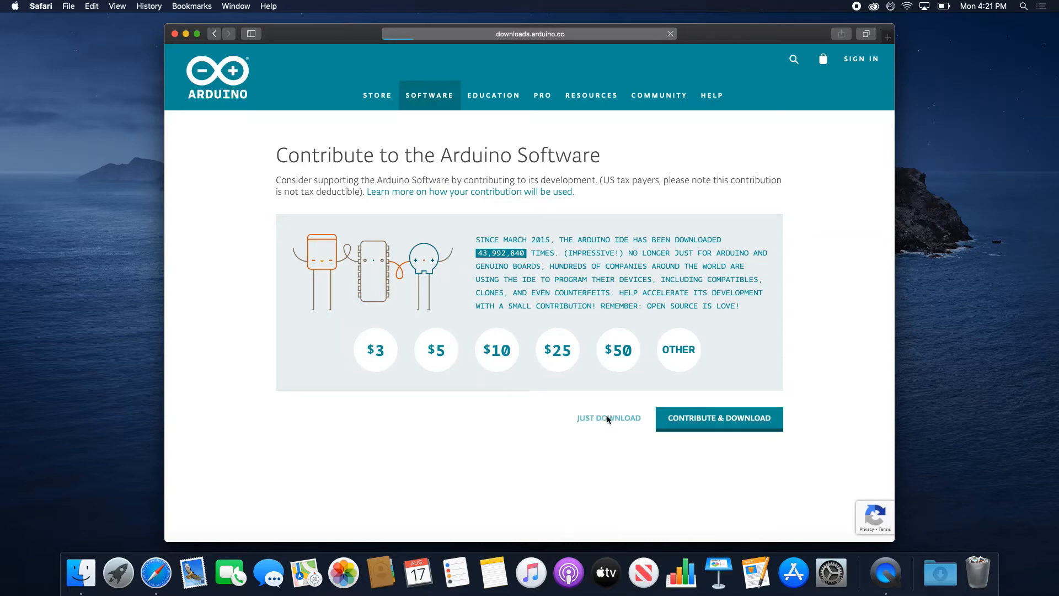
pyautogui.click(608, 417)
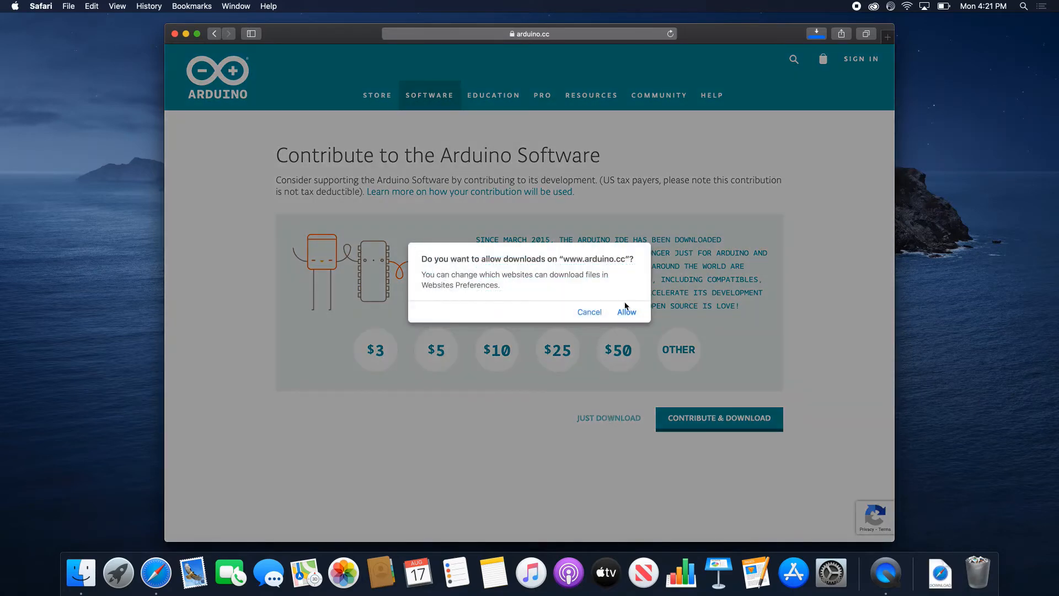
# Allow downloads from arduino.cc so the Arduino download starts.
pyautogui.click(625, 311)
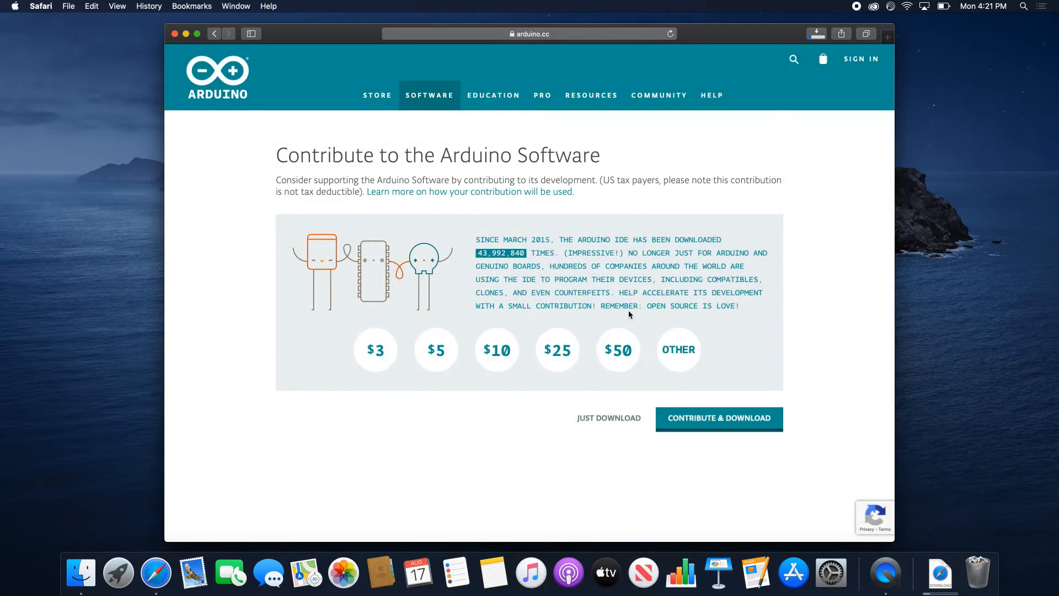
pyautogui.moveTo(801, 391)
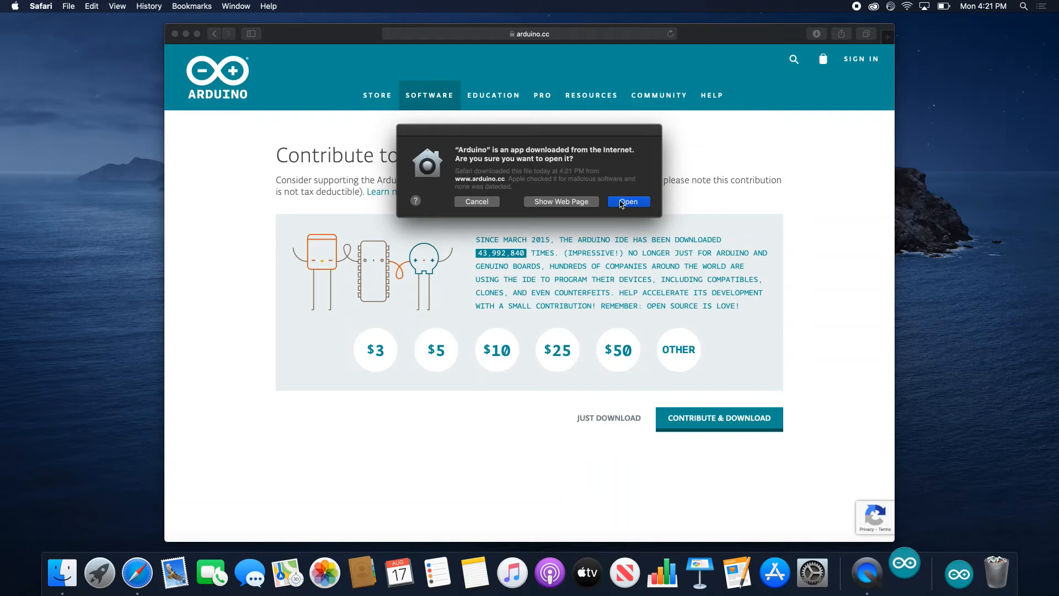
pyautogui.moveTo(640, 204)
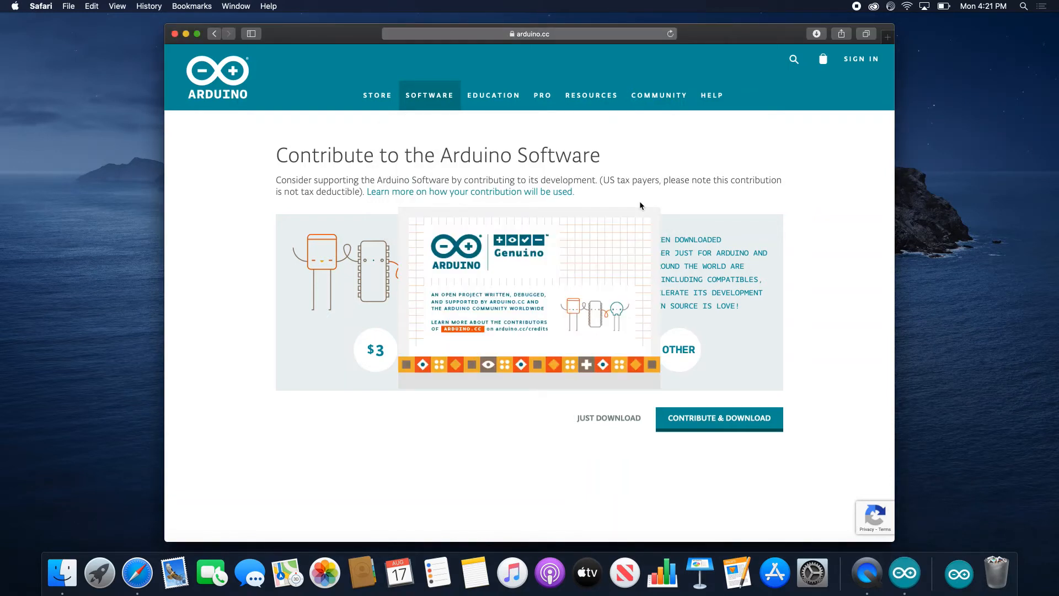
# Approve opening the Internet-downloaded Arduino app and let its splash screen load.
pyautogui.click(607, 418)
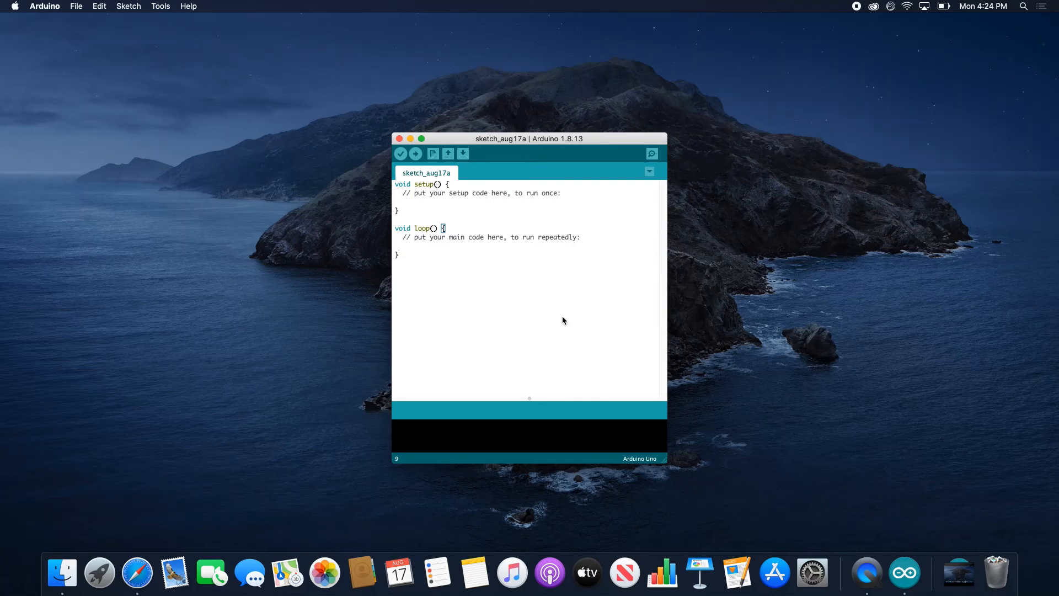
pyautogui.moveTo(313, 159)
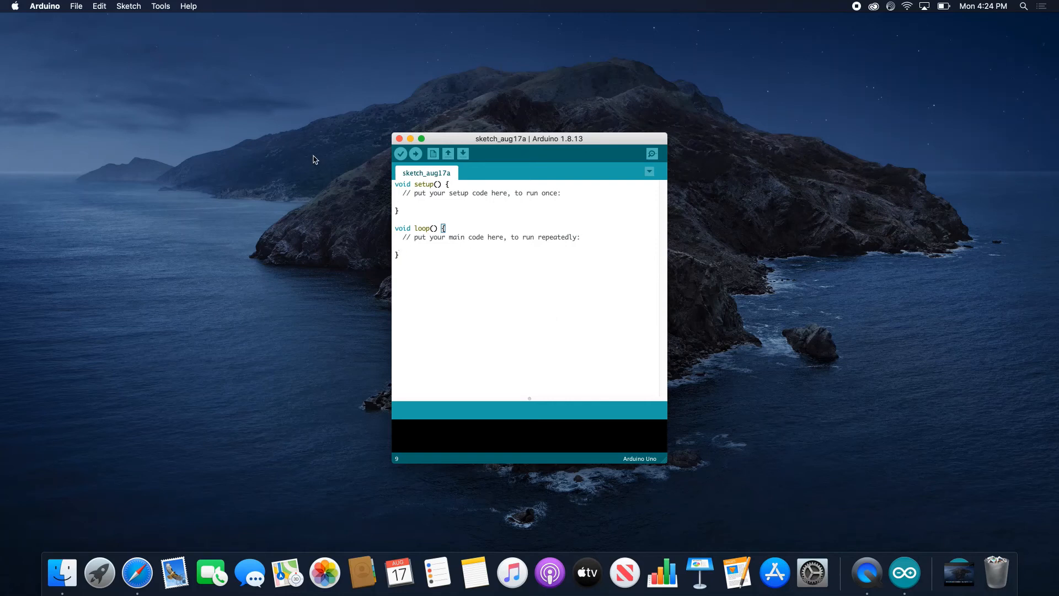
pyautogui.moveTo(44, 8)
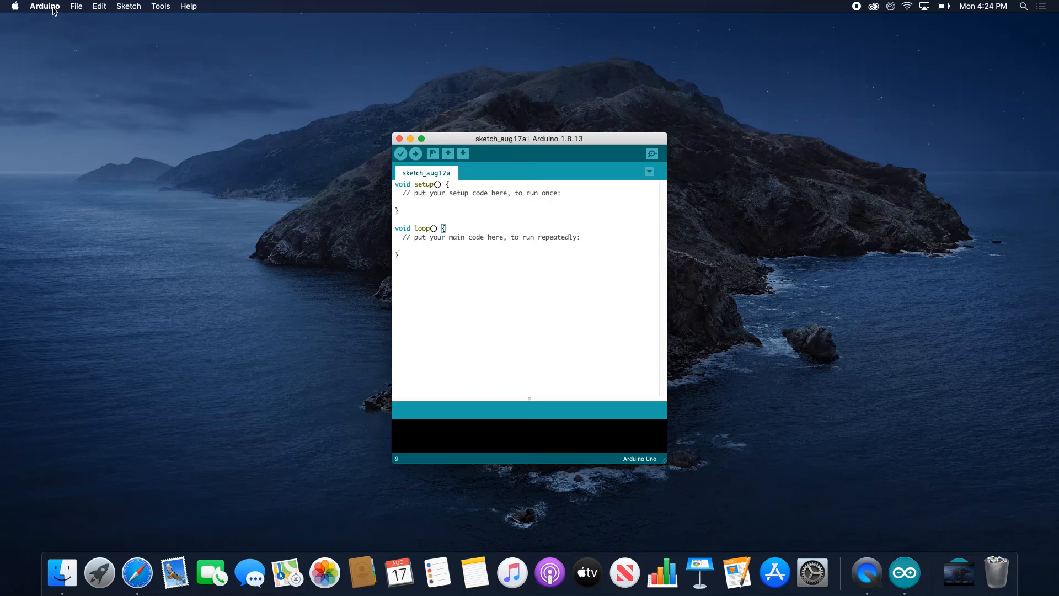
# Quit Arduino via Arduino > Quit Arduino.
pyautogui.click(45, 6)
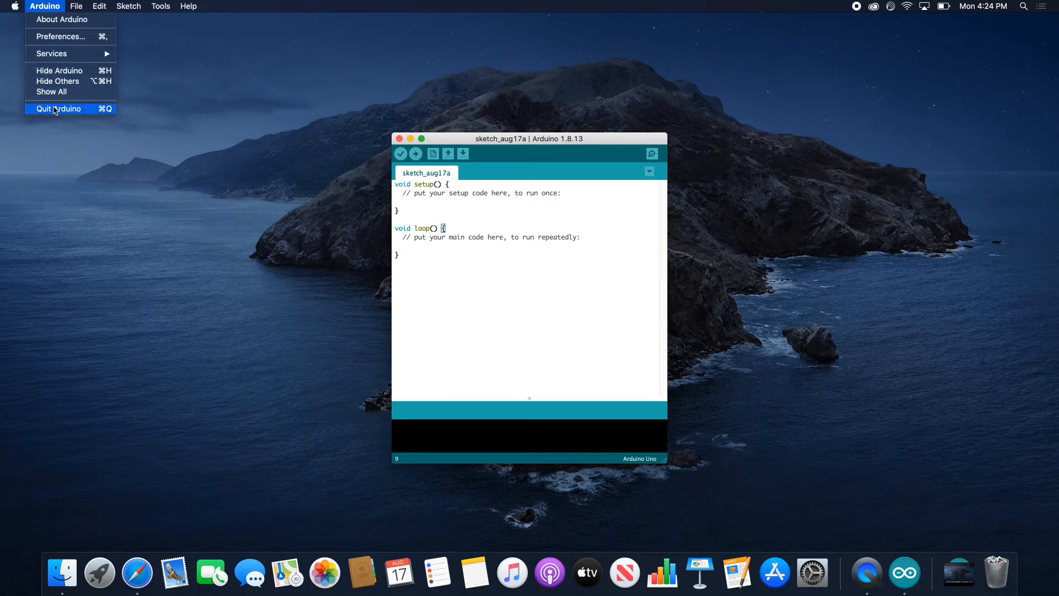
pyautogui.click(57, 109)
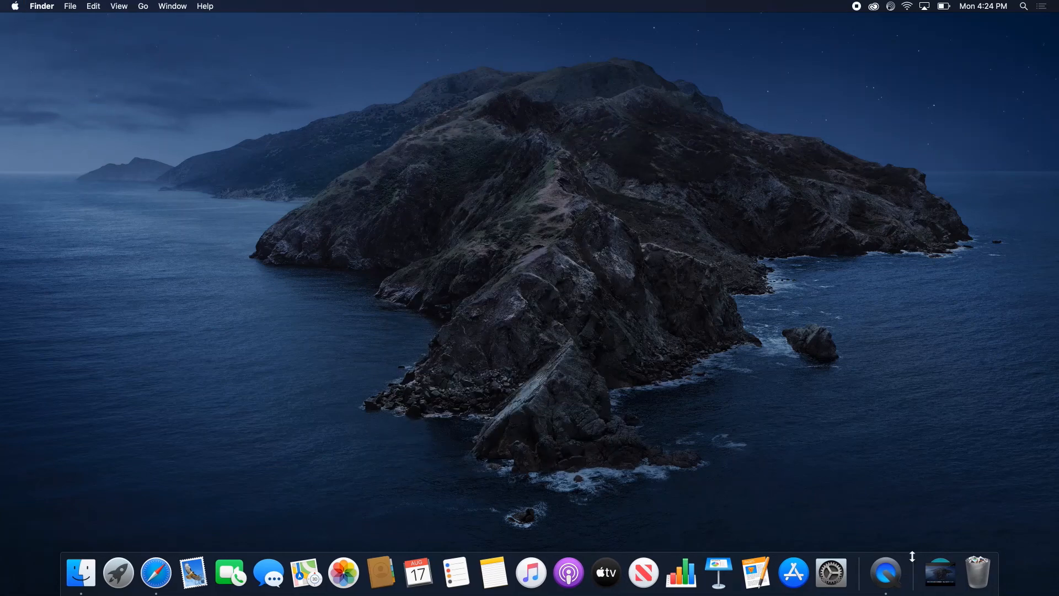
pyautogui.moveTo(79, 572)
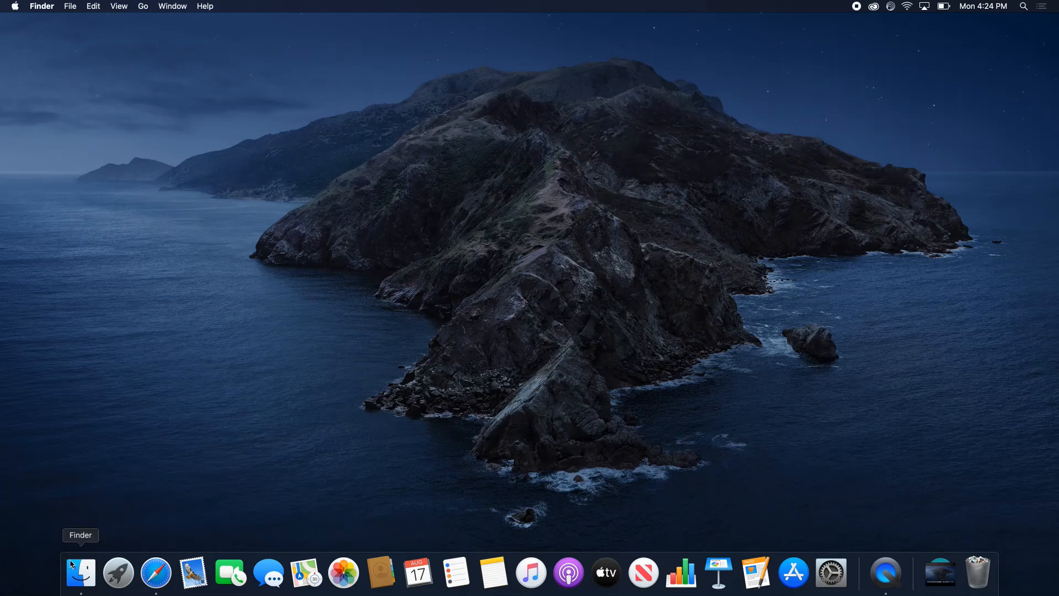
# Drag the Arduino app from Finder's Downloads folder onto Applications.
pyautogui.click(80, 573)
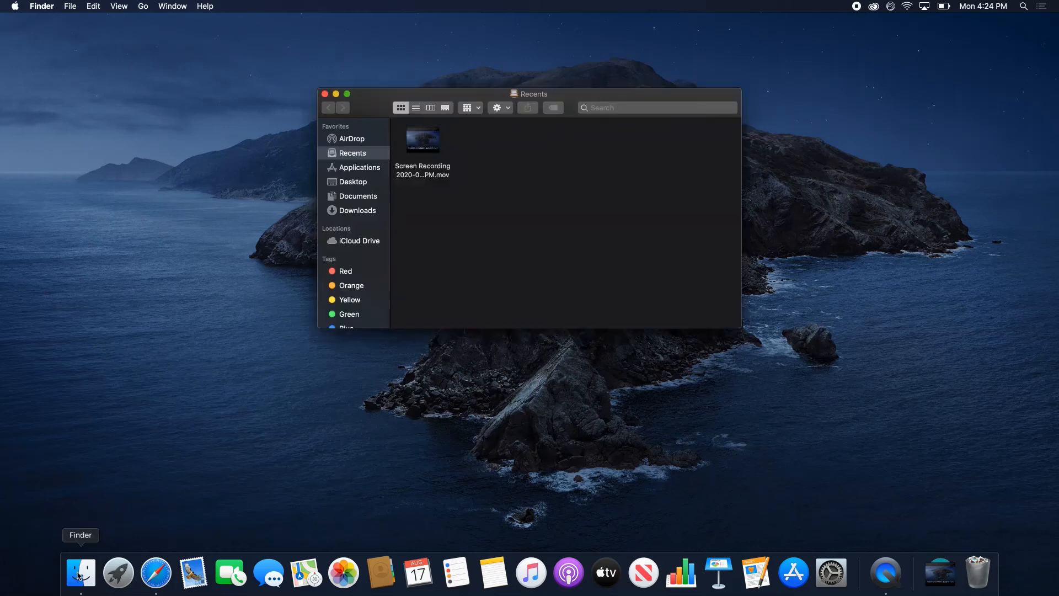
pyautogui.moveTo(436, 227)
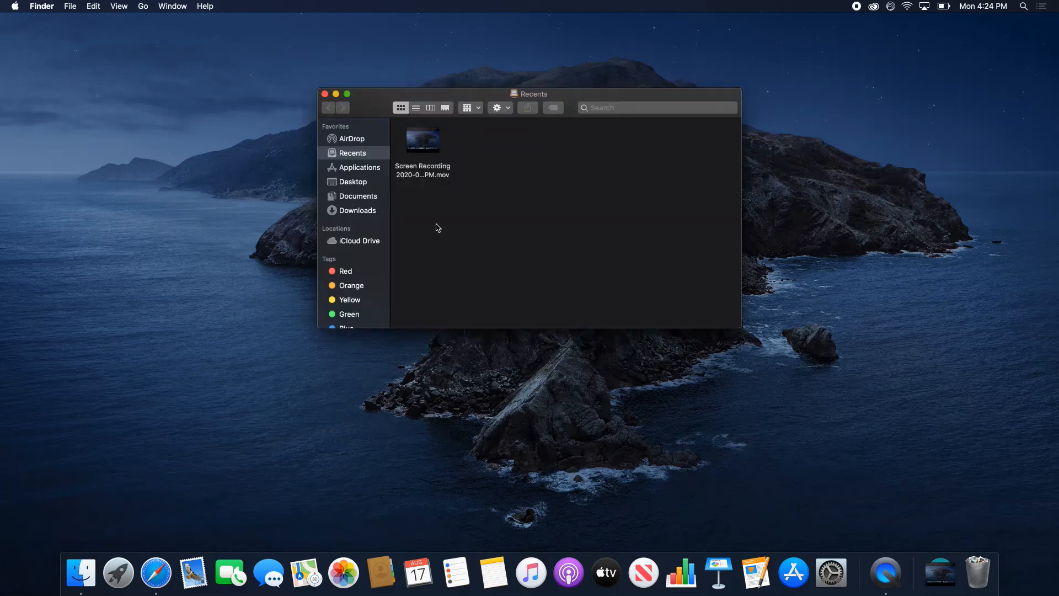
pyautogui.click(357, 210)
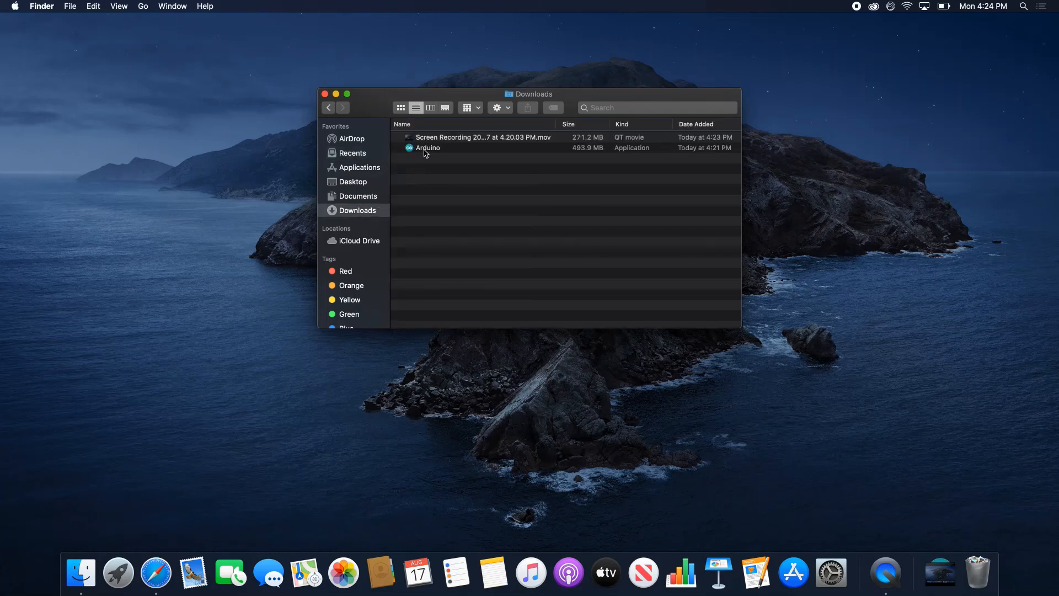
pyautogui.moveTo(428, 147); pyautogui.dragTo(361, 166)
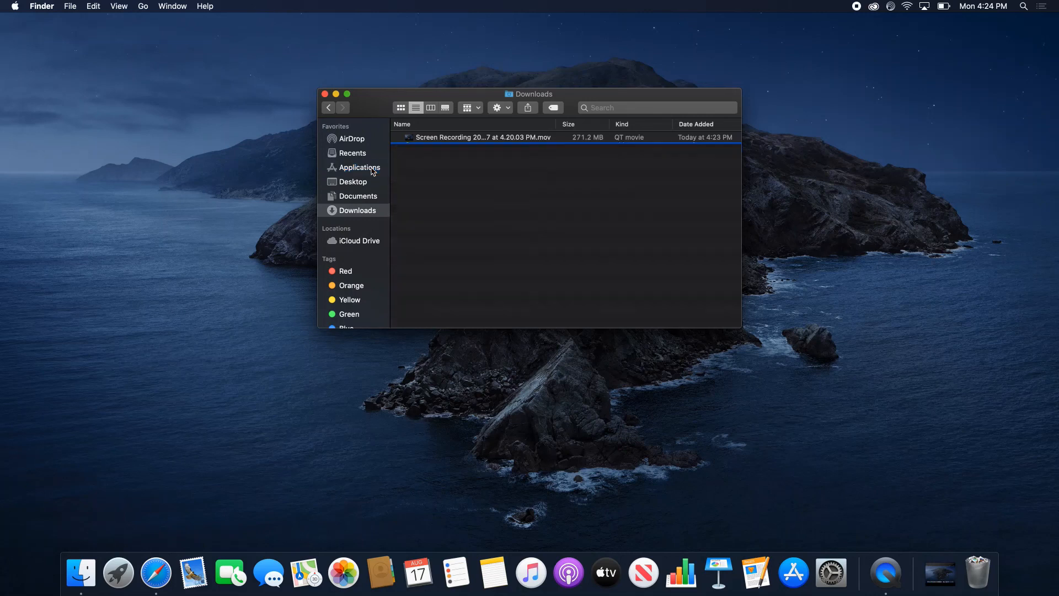
# Launch the Arduino app from Finder's Applications folder.
pyautogui.click(359, 167)
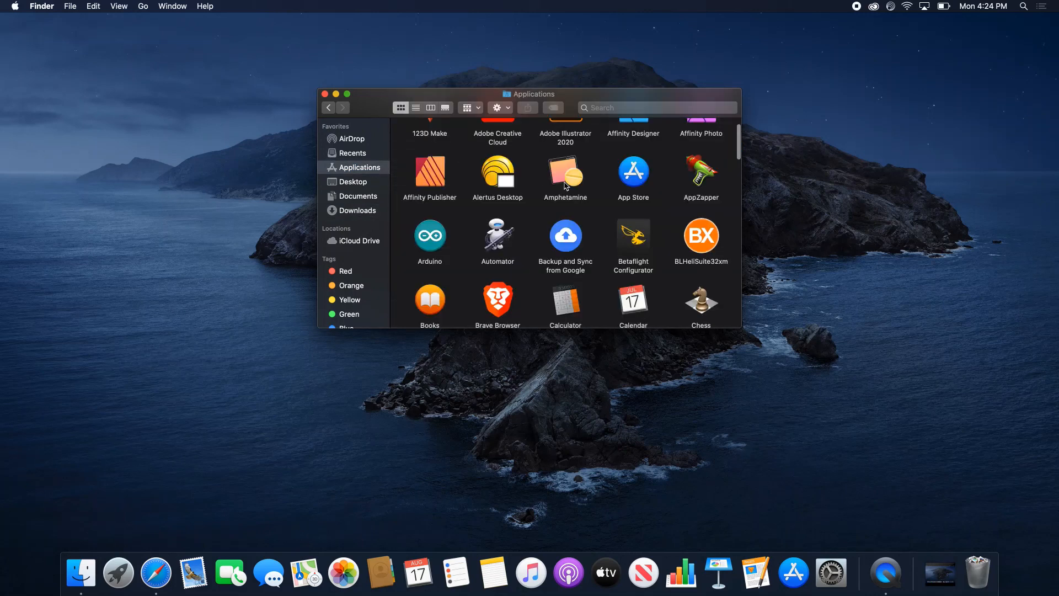
pyautogui.scroll(-3)
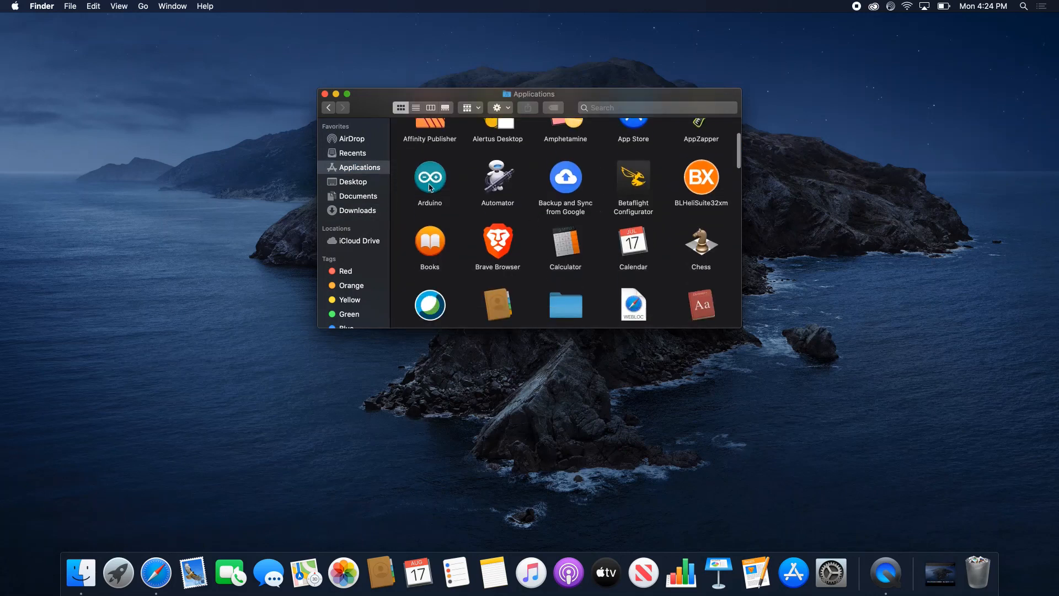
pyautogui.click(430, 177)
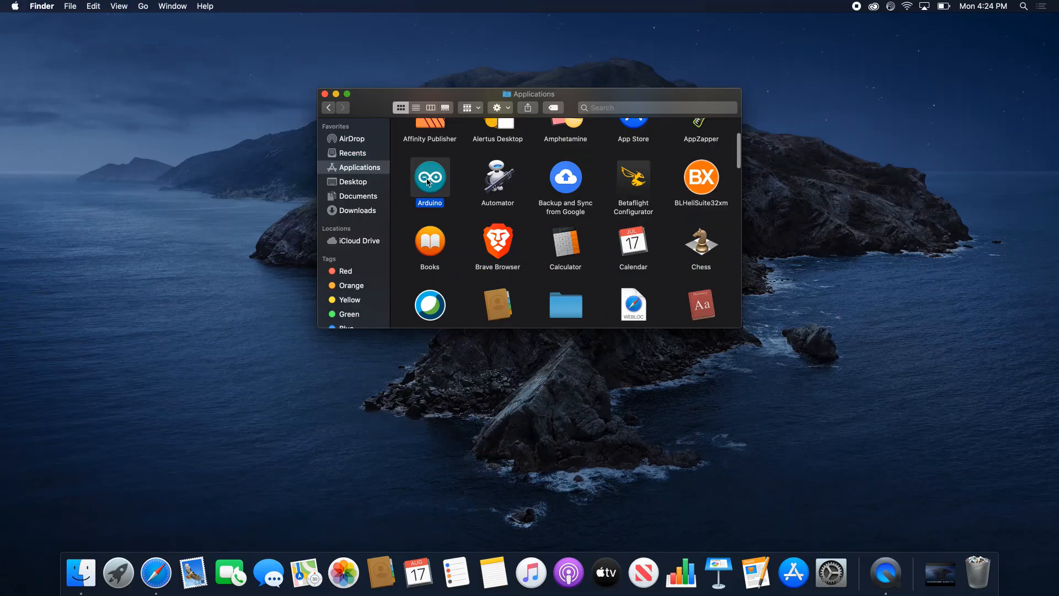
pyautogui.doubleClick(429, 176)
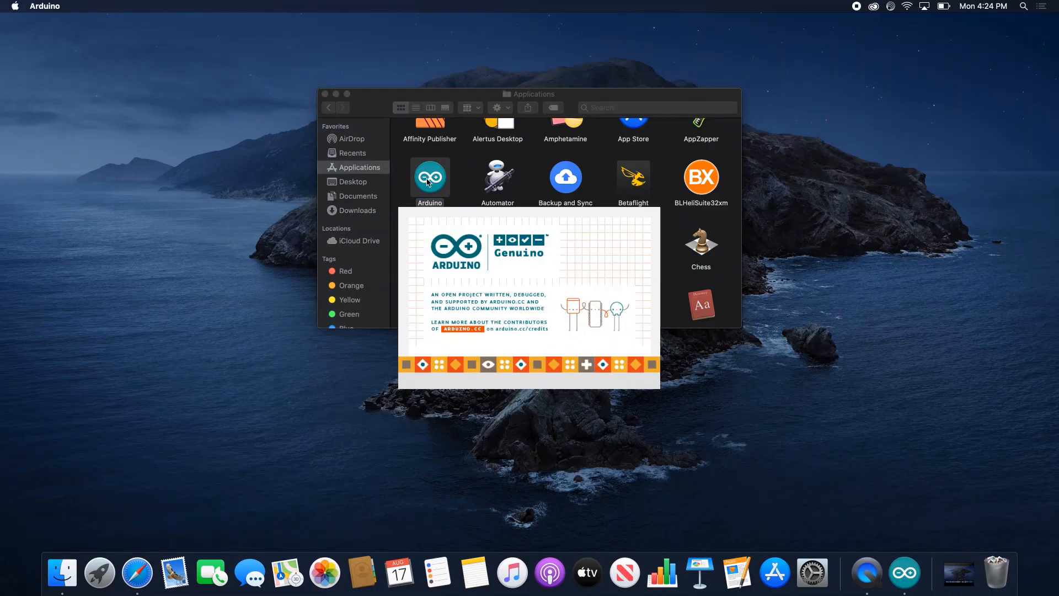